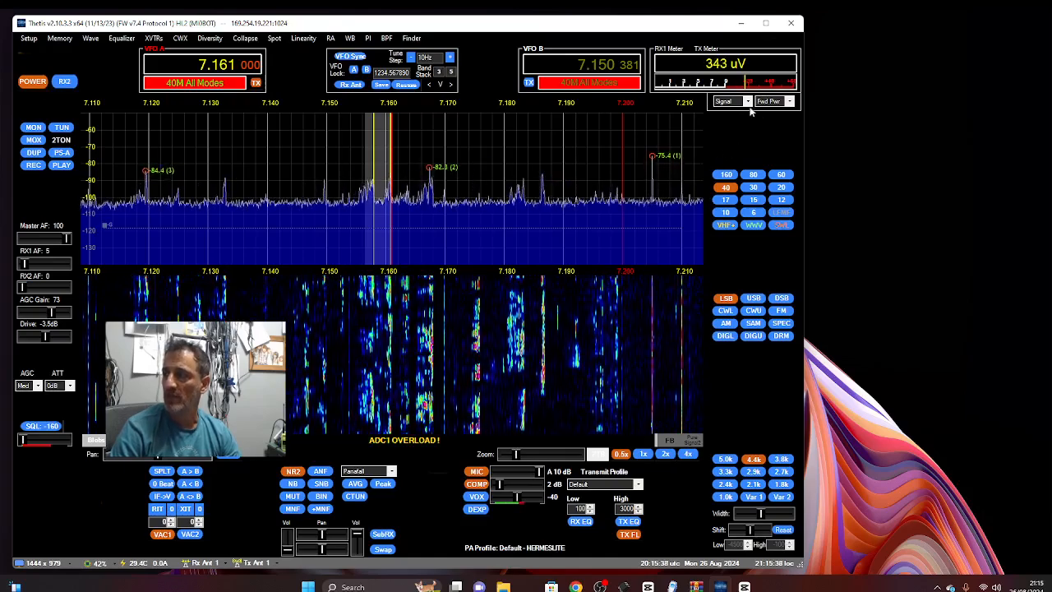
In Setup, browse PA Settings and Audio, then add an RX multi-meter container with Signal Strength
click(747, 102)
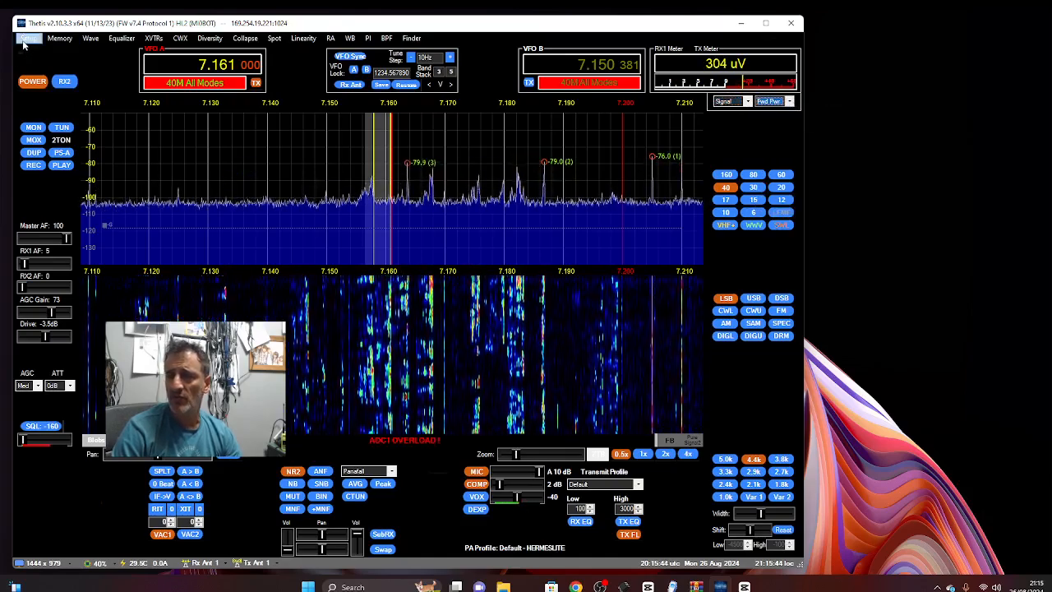
click(26, 39)
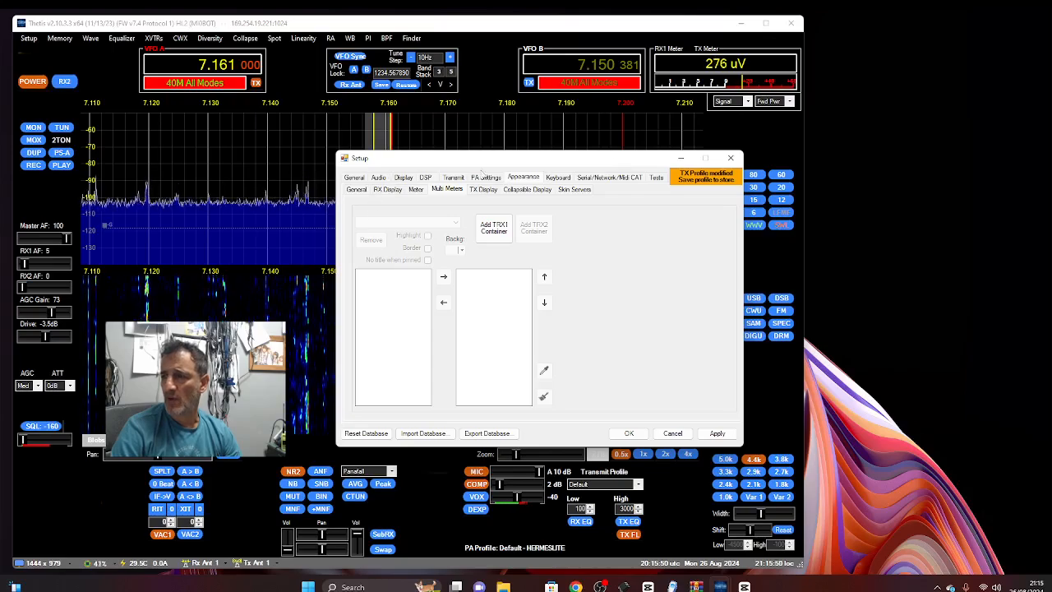
click(484, 177)
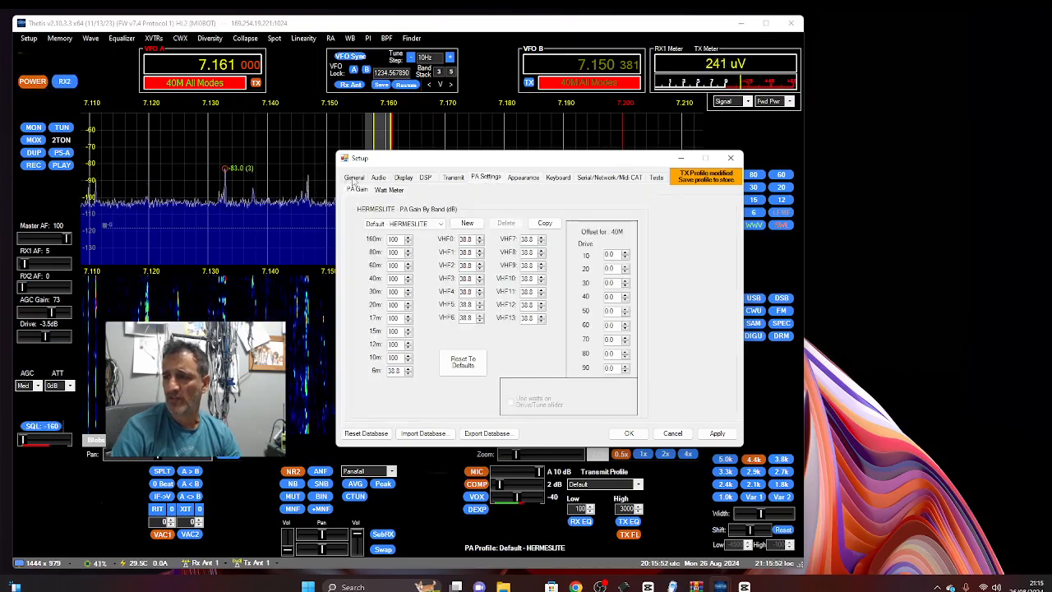
click(378, 177)
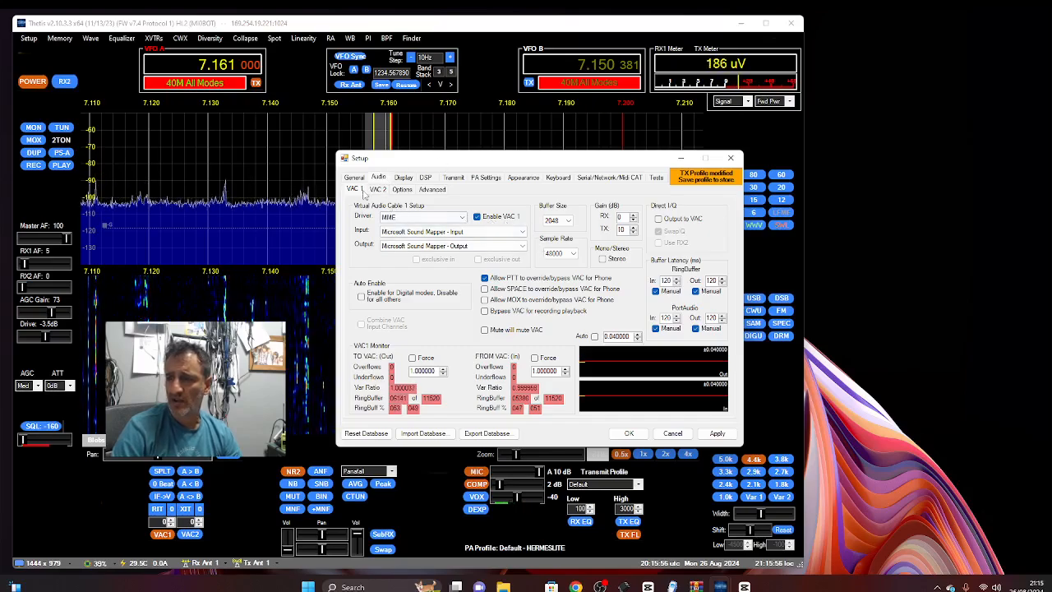
click(378, 189)
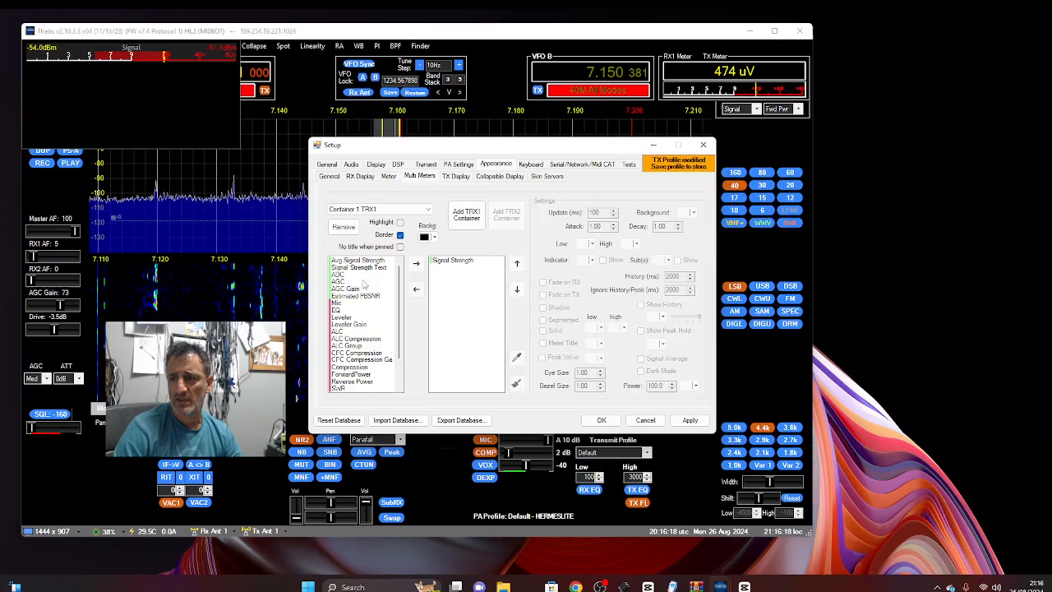
Add AGC Gain to the first container, then add a second empty container
click(360, 266)
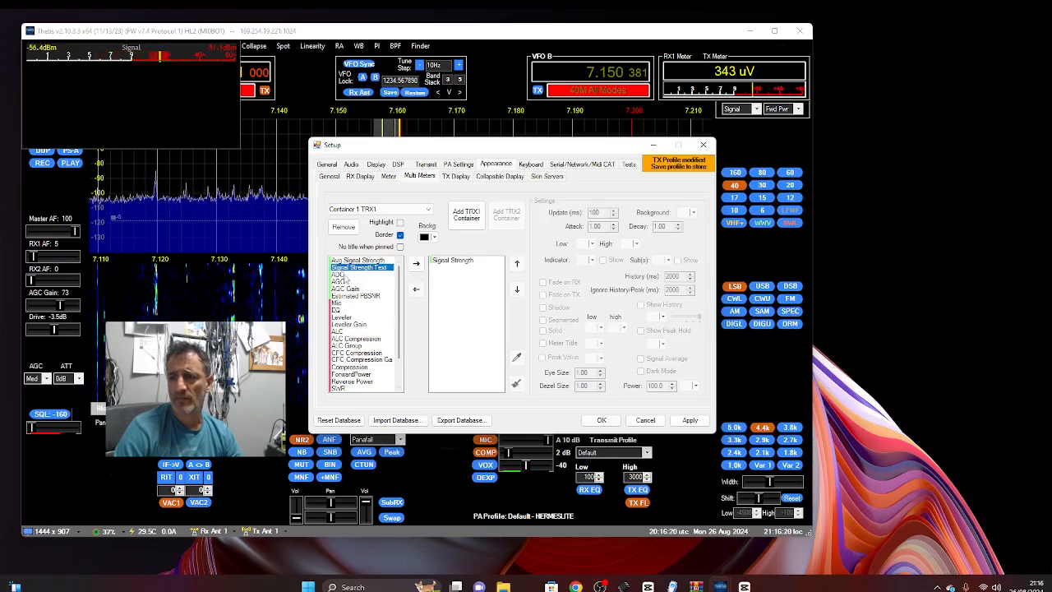
click(349, 289)
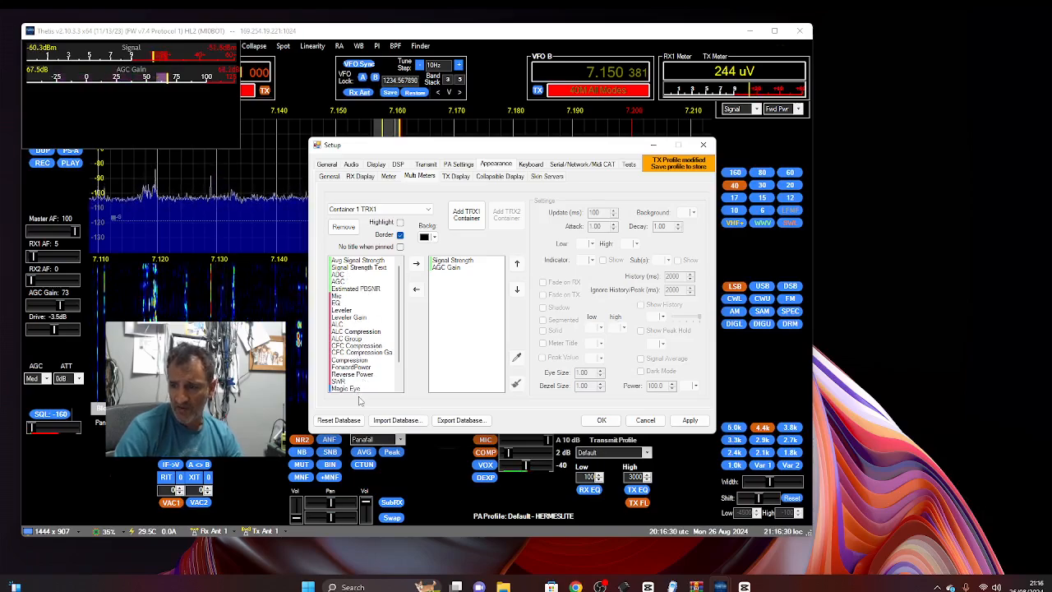
click(342, 381)
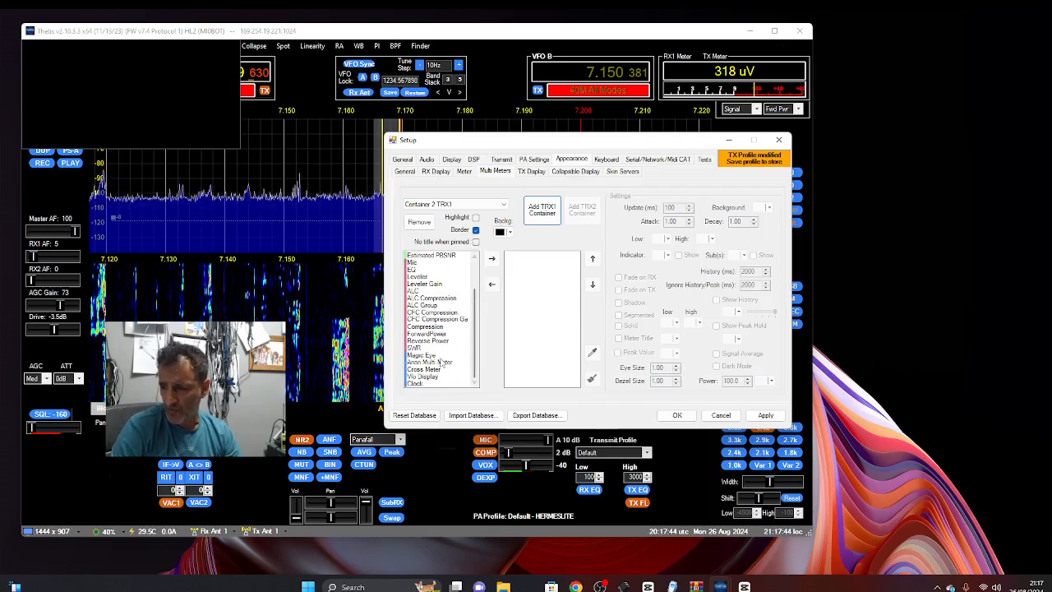
Add the Cross Meter (forward/reflected power) to Container 2
click(425, 368)
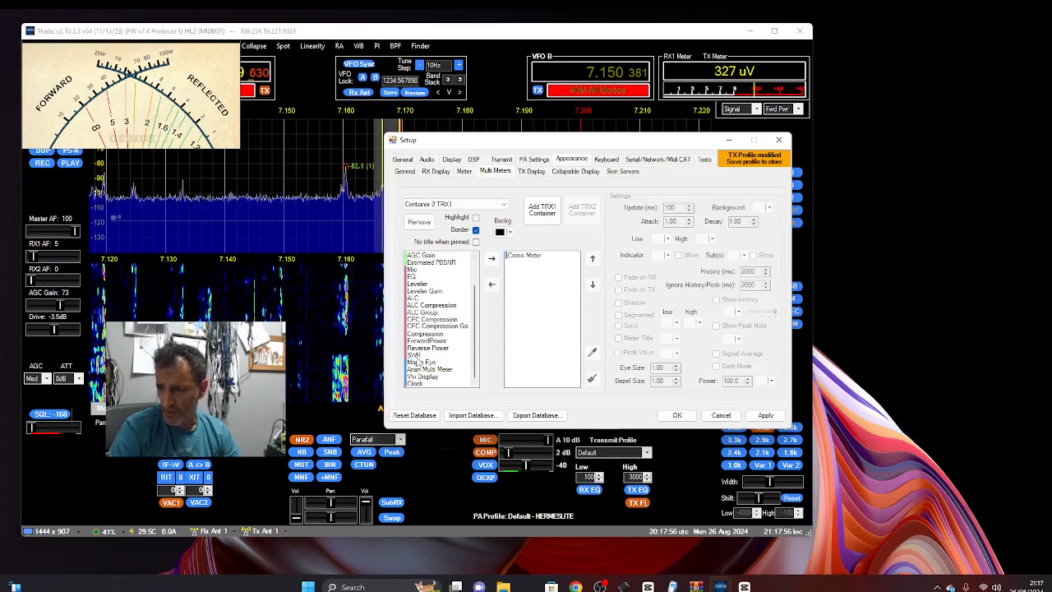
click(416, 355)
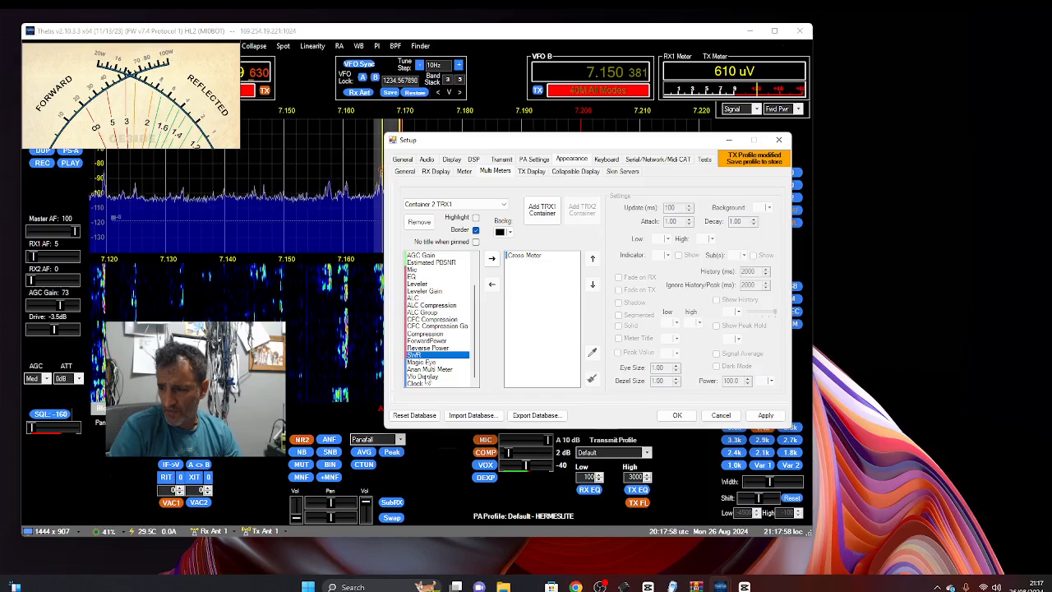